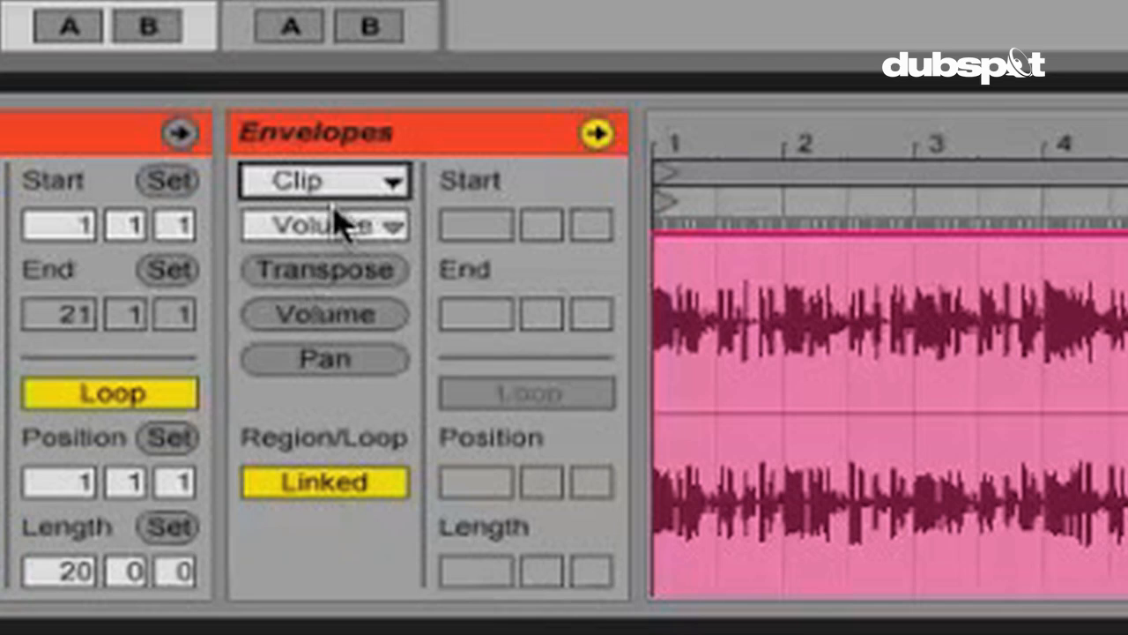
- Switch the volume envelope's Region/Loop to Unlinked so it loops independently at 20 bars
click(325, 481)
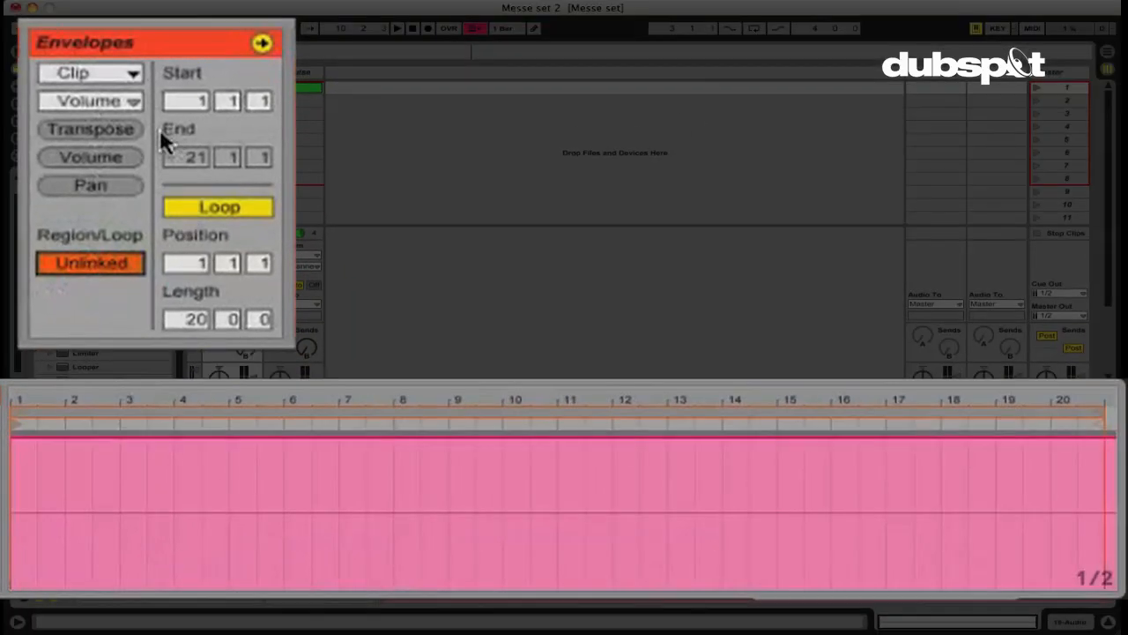